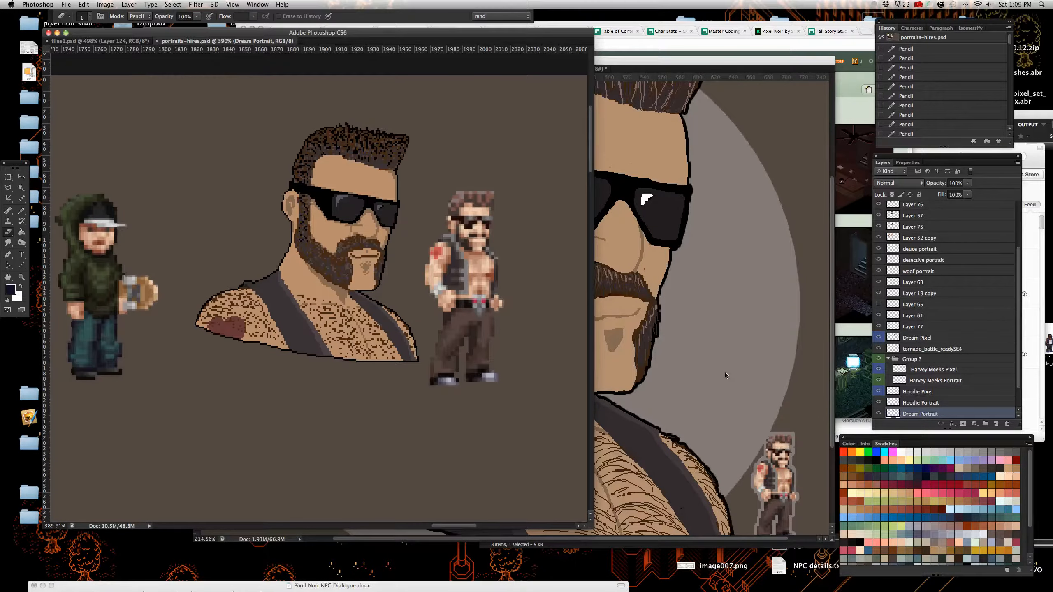
Step: Bring the Portraitfromchris1.psd document with the bearded sunglasses portrait to the front
left_click(531, 69)
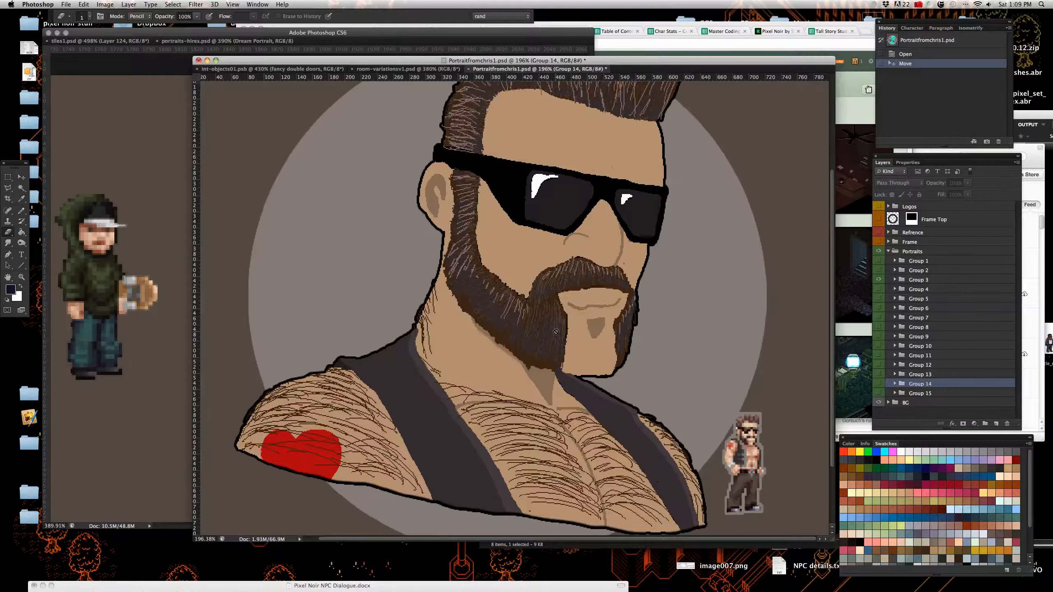
Step: Hide the Group 14 portrait so only the grey circle remains, checking the pixel sheet
scroll("down", 3)
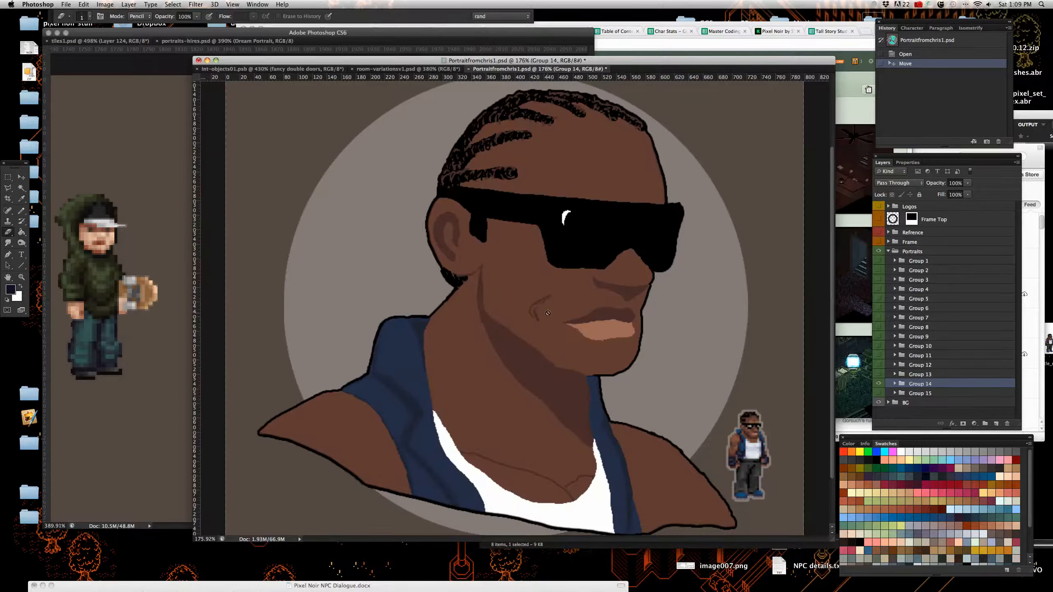
left_click(222, 42)
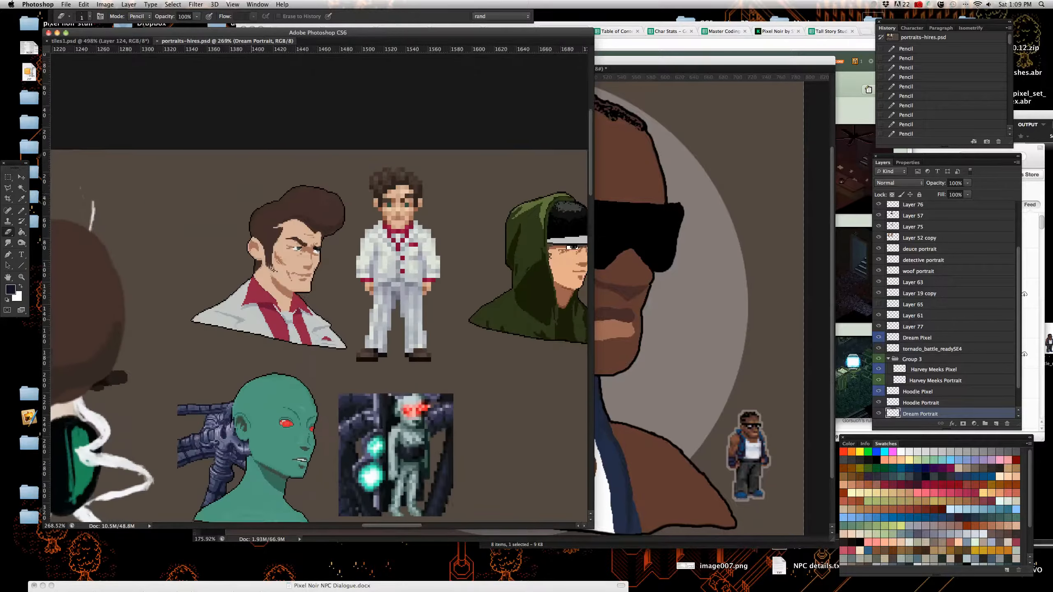
scroll("up", 3)
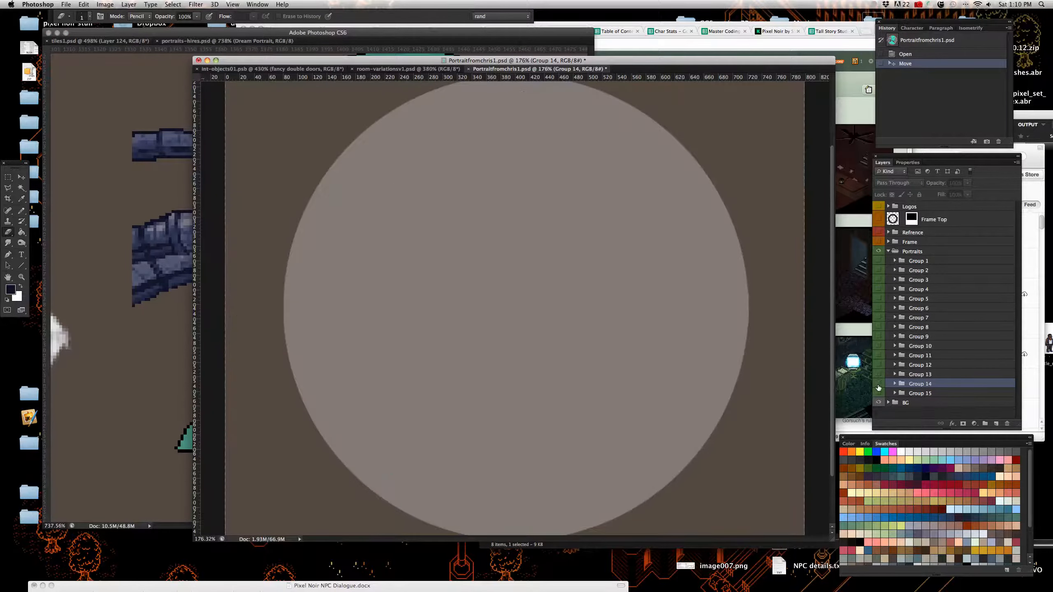
Step: Drag the portrait group from Portraitfromchris1.psd into portraits-hires.psd as Tornado Portrait
left_click(222, 41)
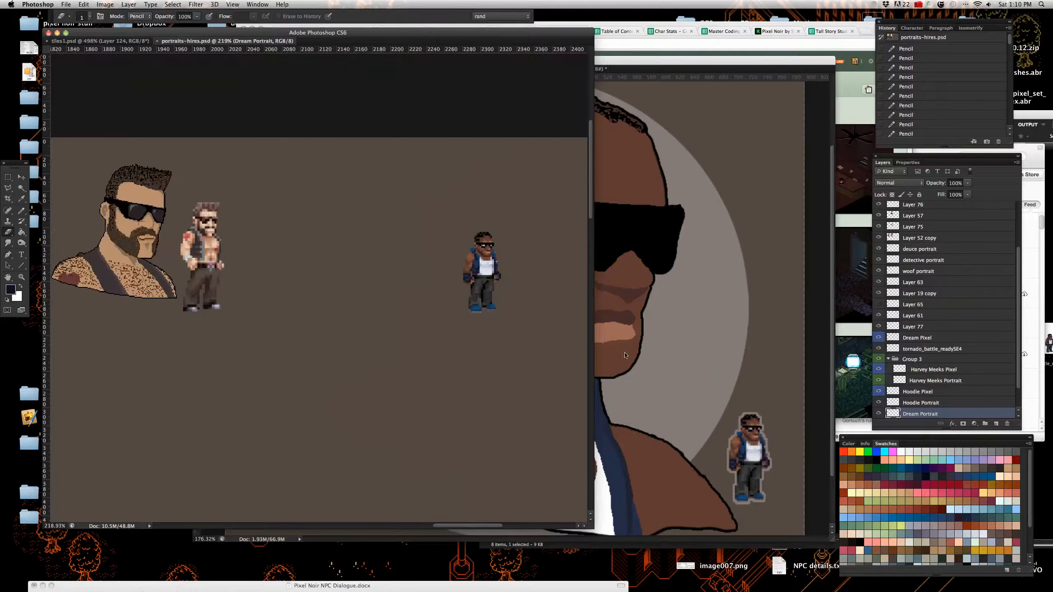
left_click(534, 68)
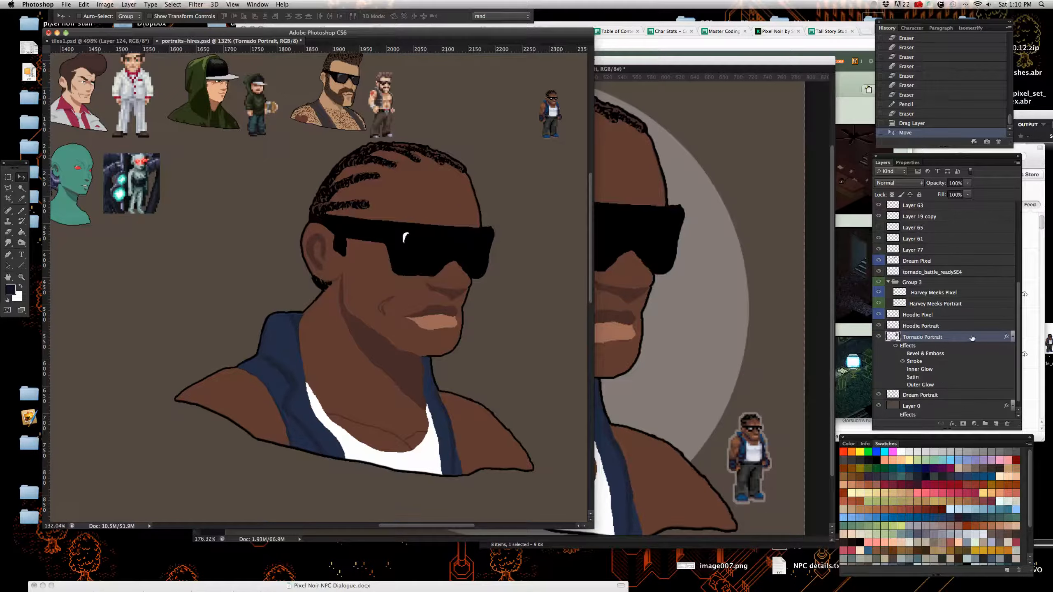
Step: Review the Tornado Portrait's Stroke style, then rasterize its layer style
double_click(922, 336)
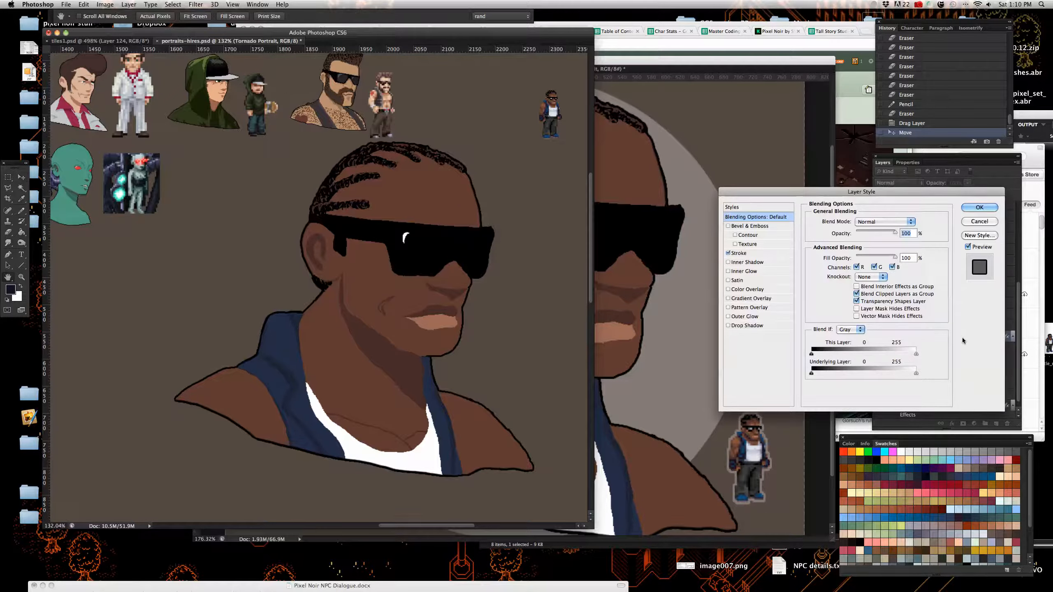
left_click(739, 253)
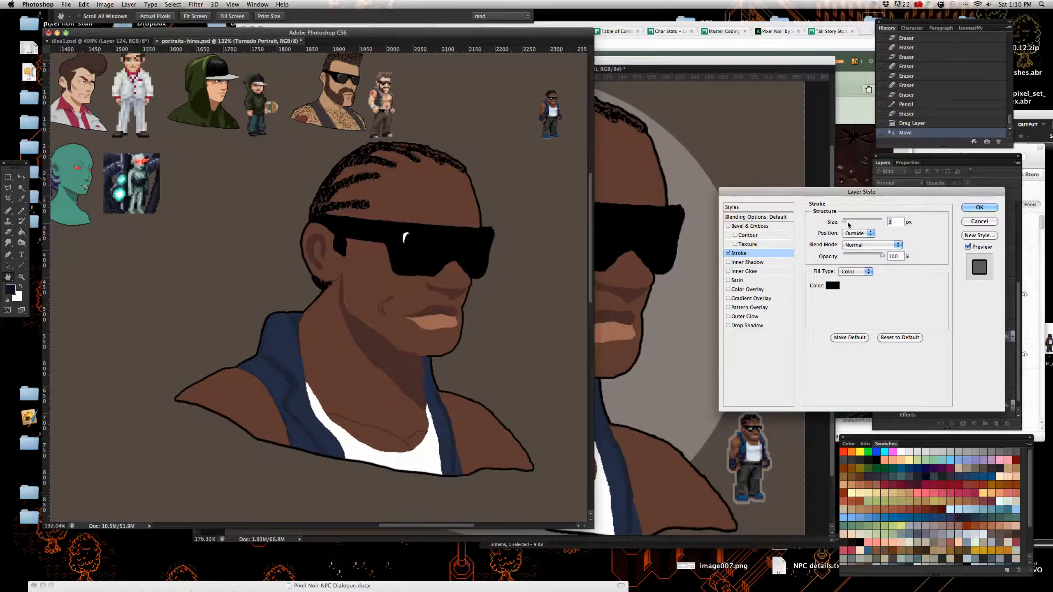
mouse_move(863, 222)
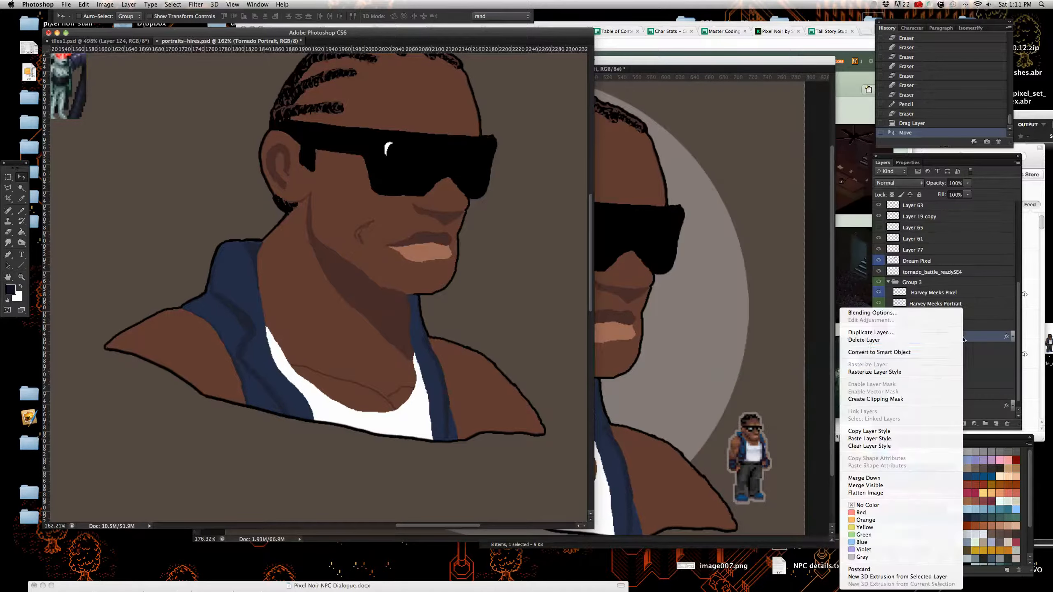
mouse_move(932, 373)
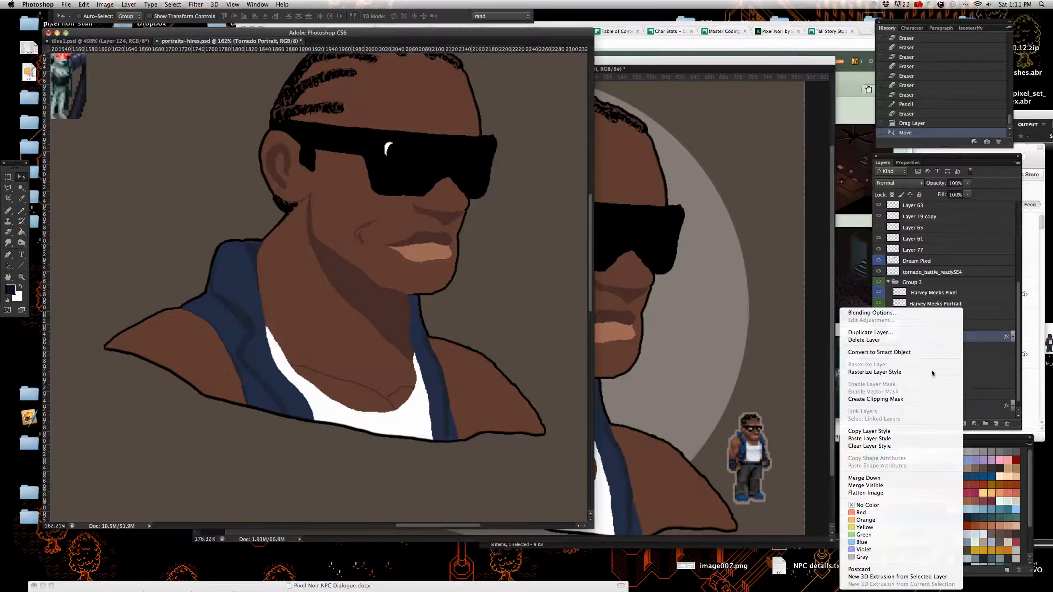
left_click(875, 372)
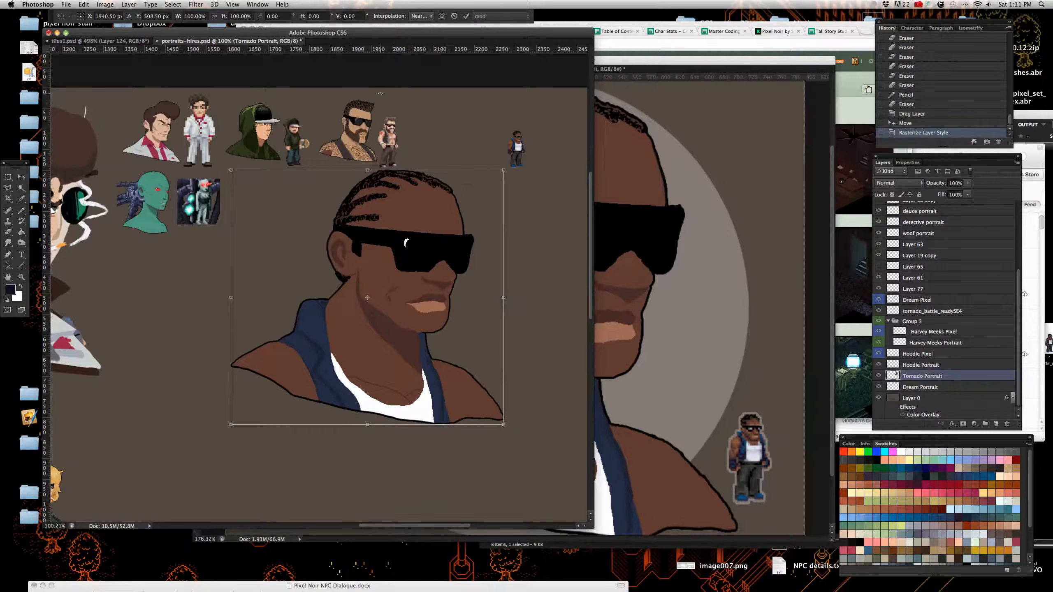
Step: Scale the Tornado Portrait to about 25% using Nearest Neighbor interpolation
left_click(422, 16)
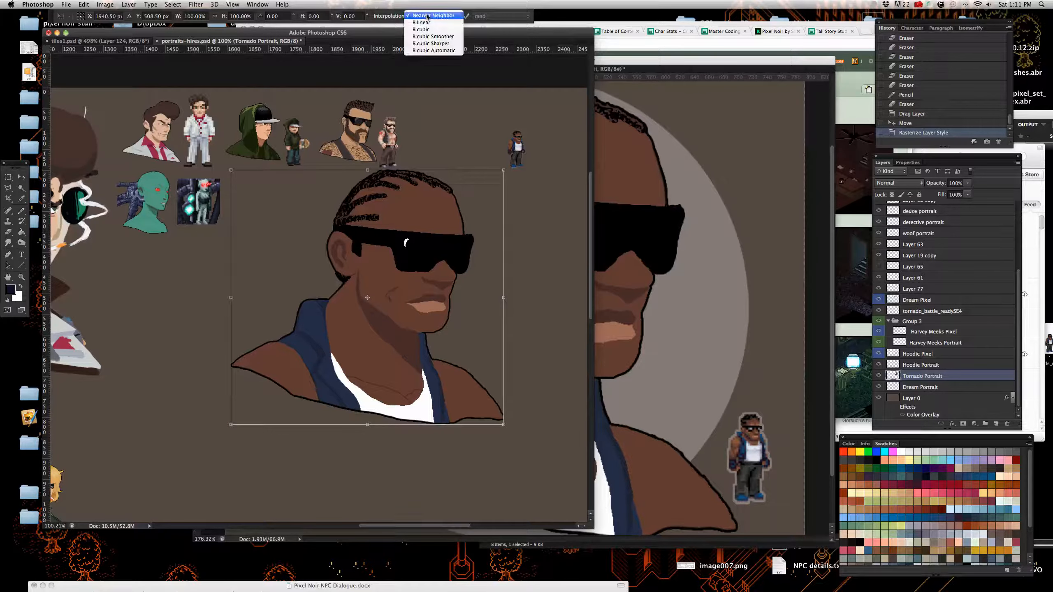
left_click(434, 15)
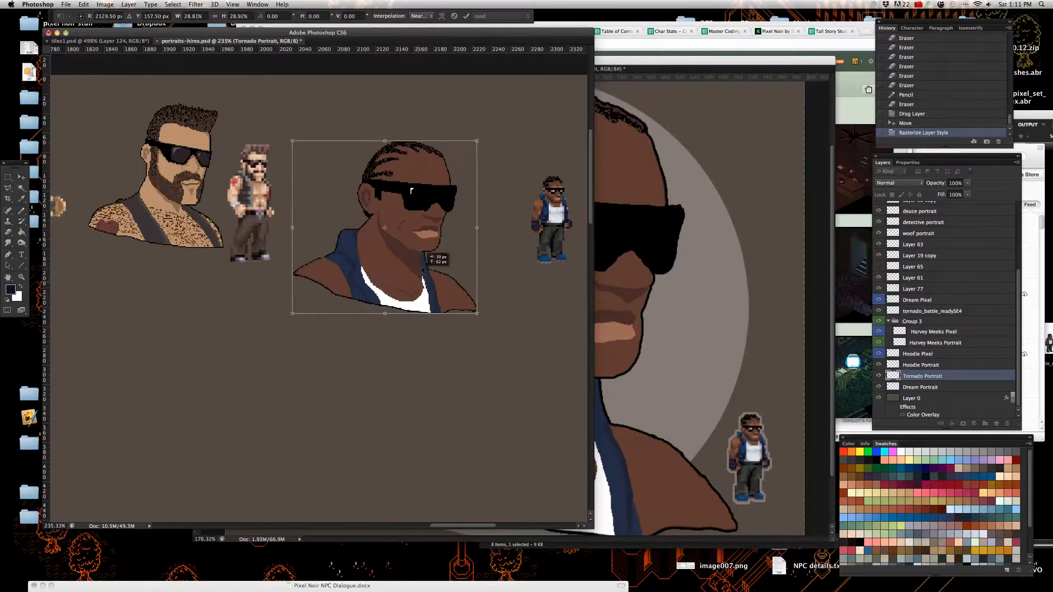
left_click_drag(386, 229, 414, 183)
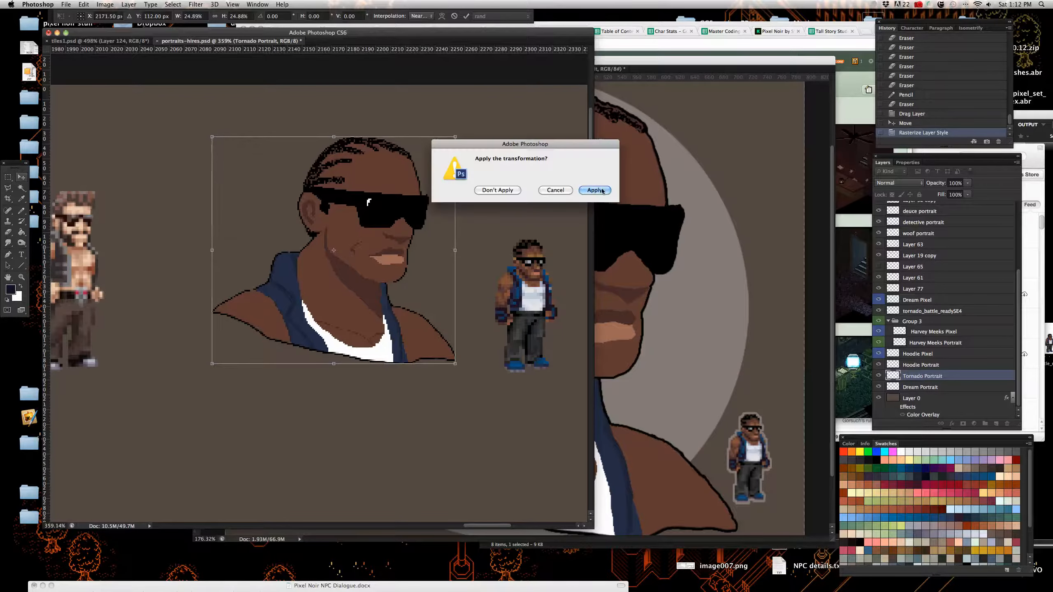
left_click(594, 190)
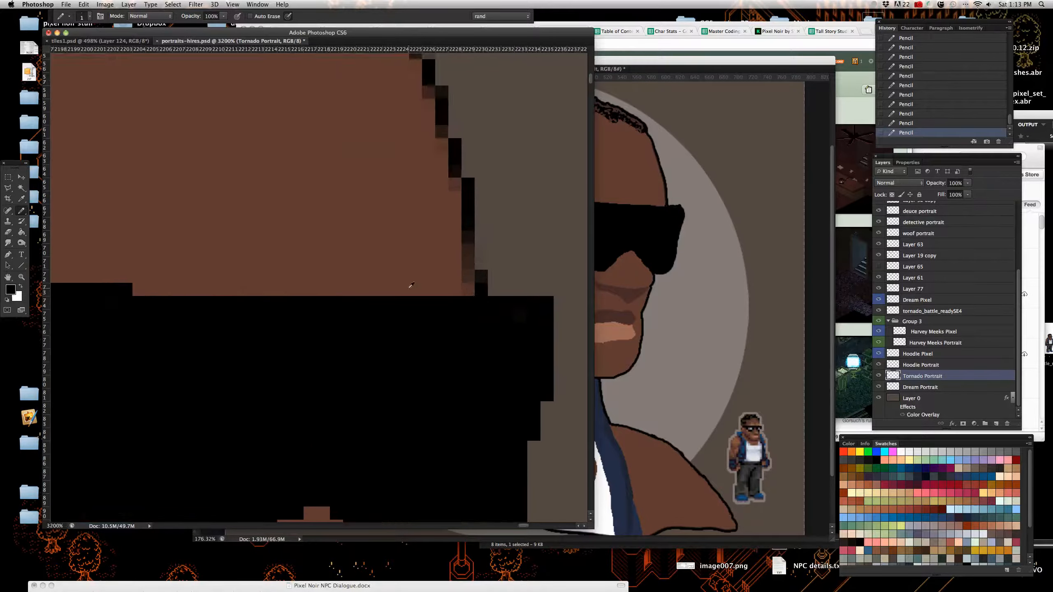
Step: Repaint the braided hair pixels along the head's crown and side with the Pencil
left_click(465, 289)
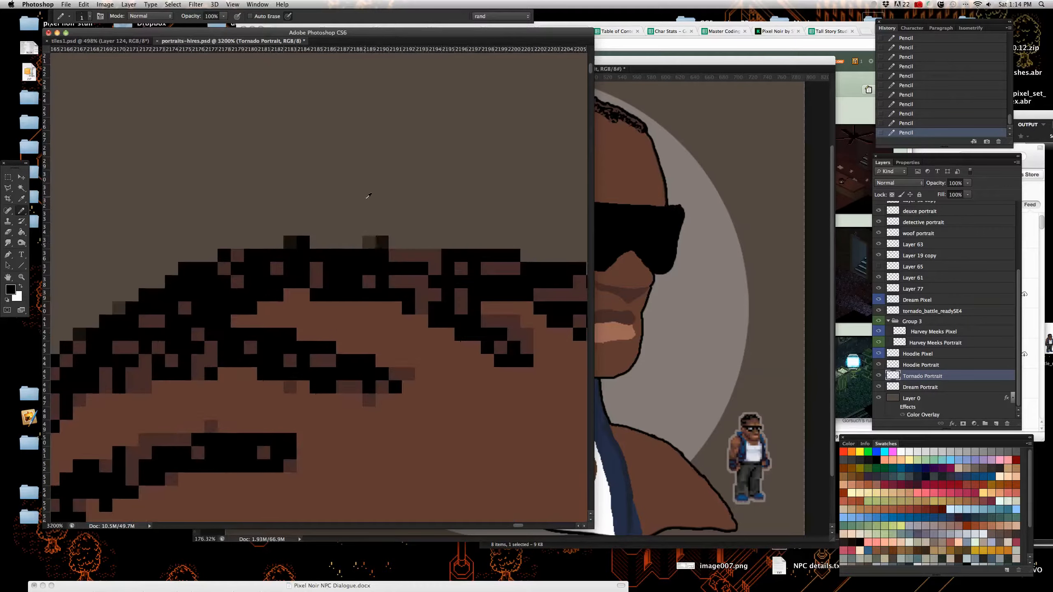
mouse_move(432, 241)
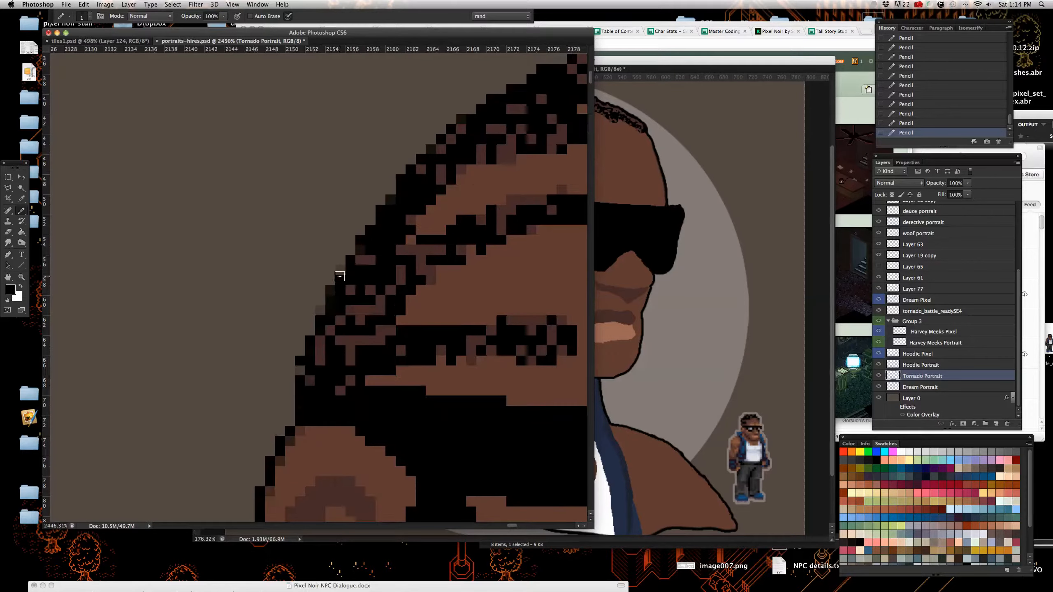
mouse_move(298, 374)
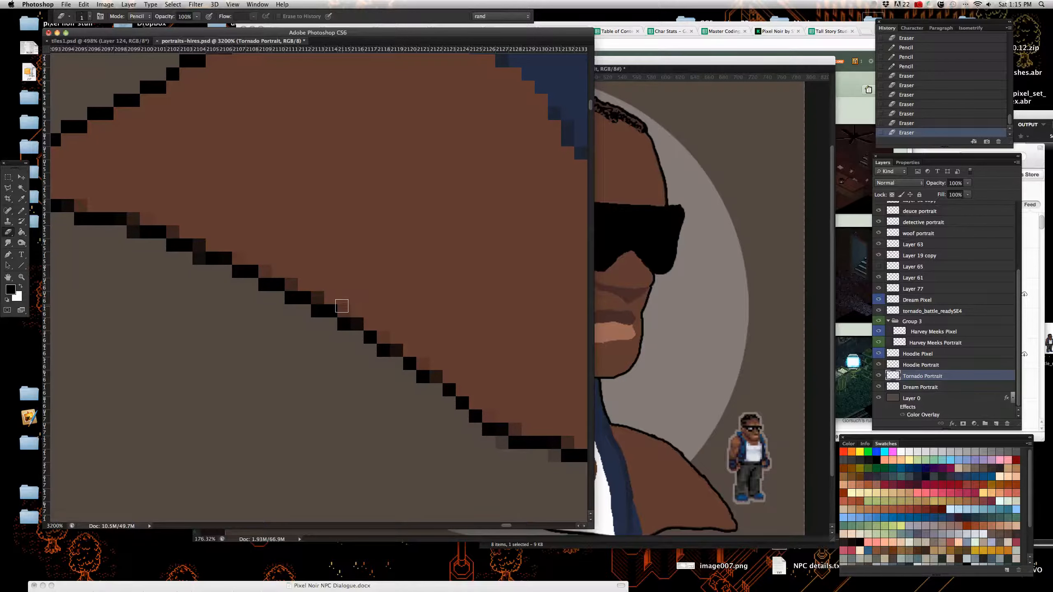
Step: Erase stray outline pixels along the shoulders, vest edge and top of the head
scroll("right", 3)
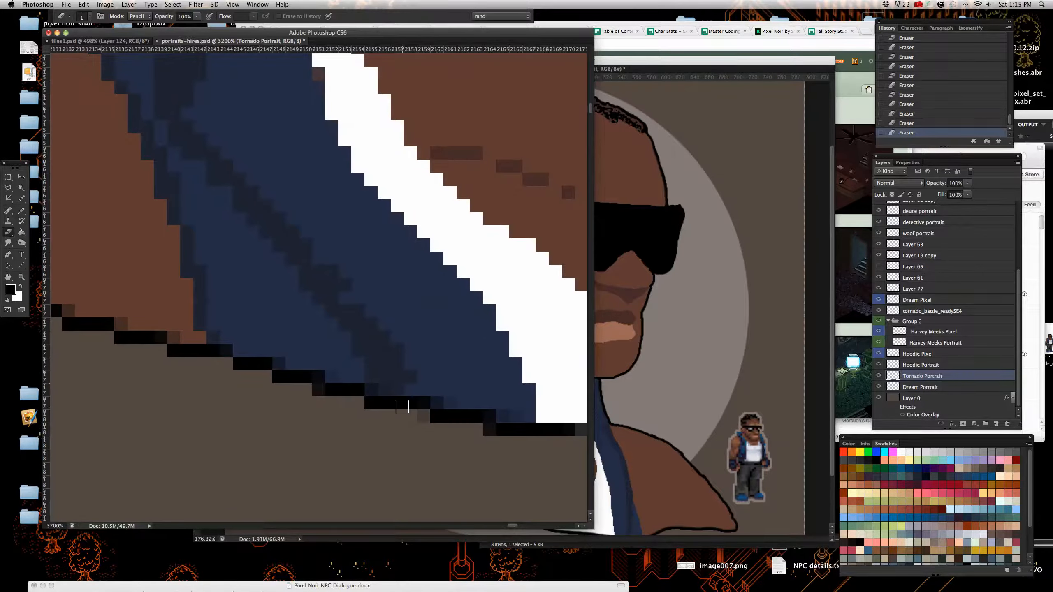
mouse_move(320, 392)
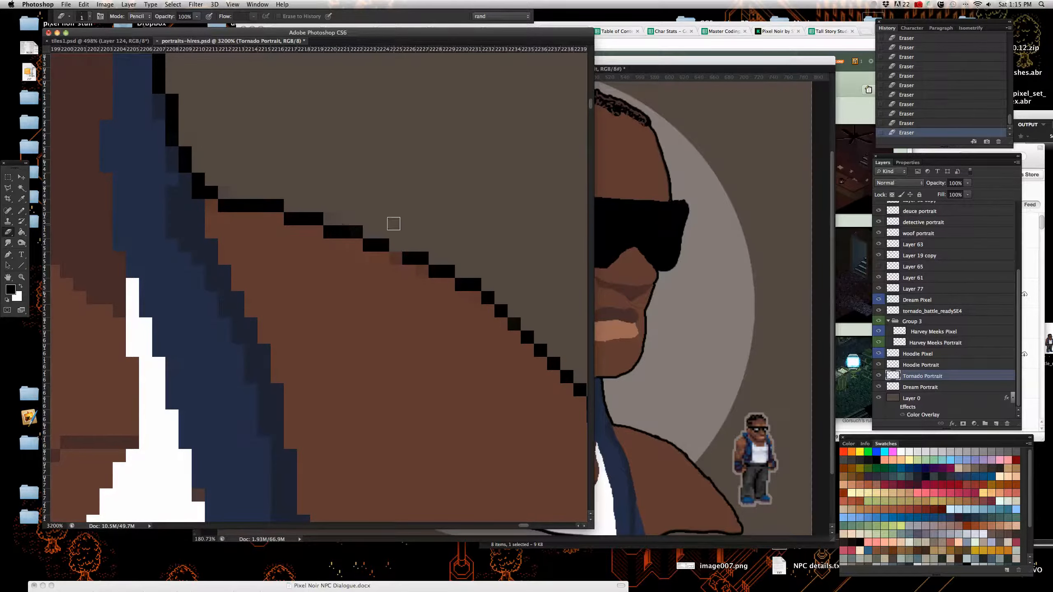
mouse_move(173, 192)
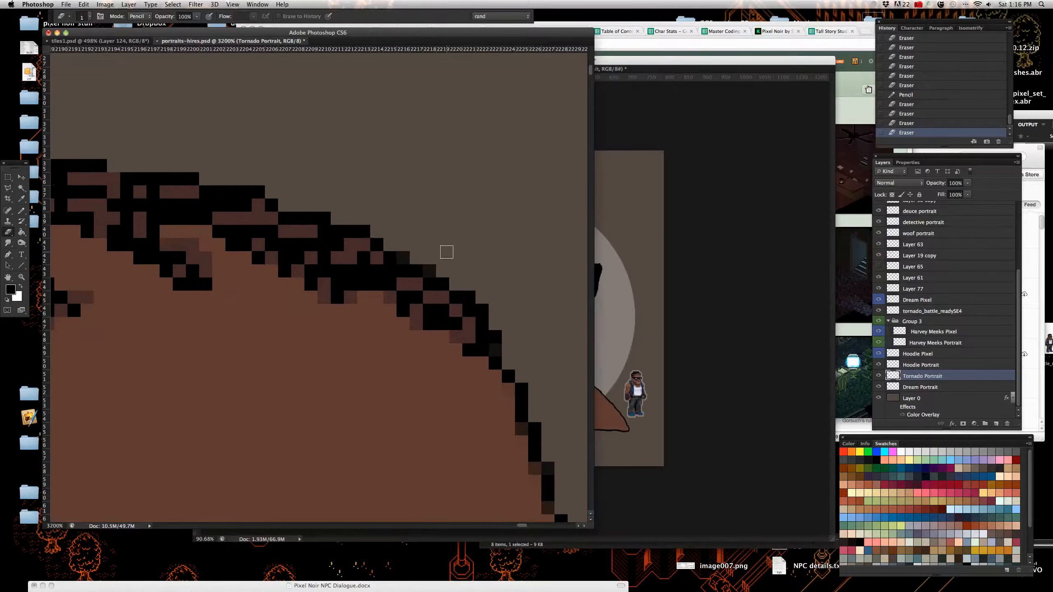
mouse_move(492, 312)
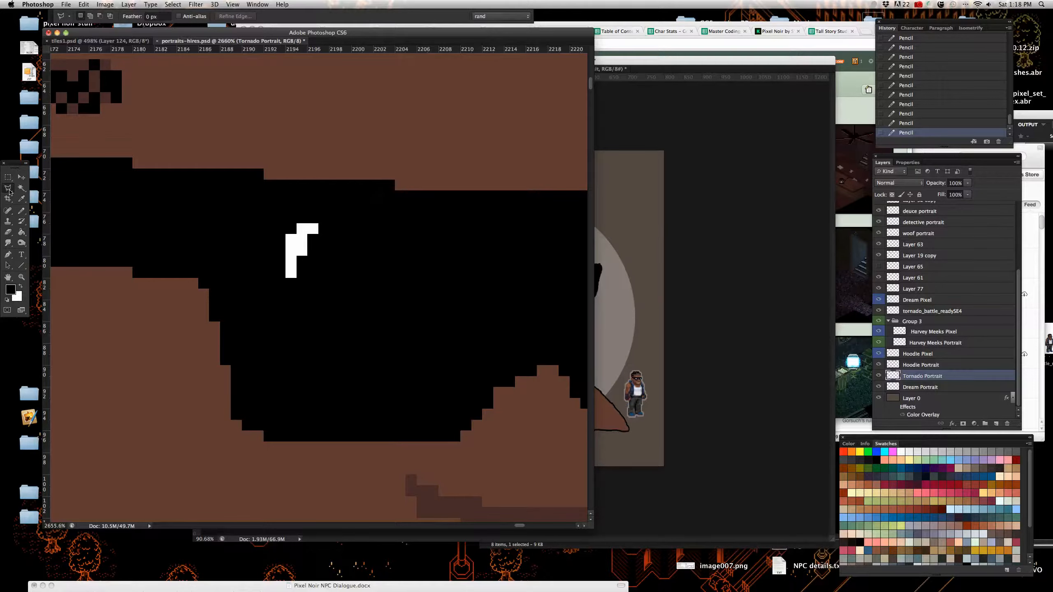
Step: Trace the inner lens areas with the Polygonal Lasso, outlining the right lens
left_click(8, 189)
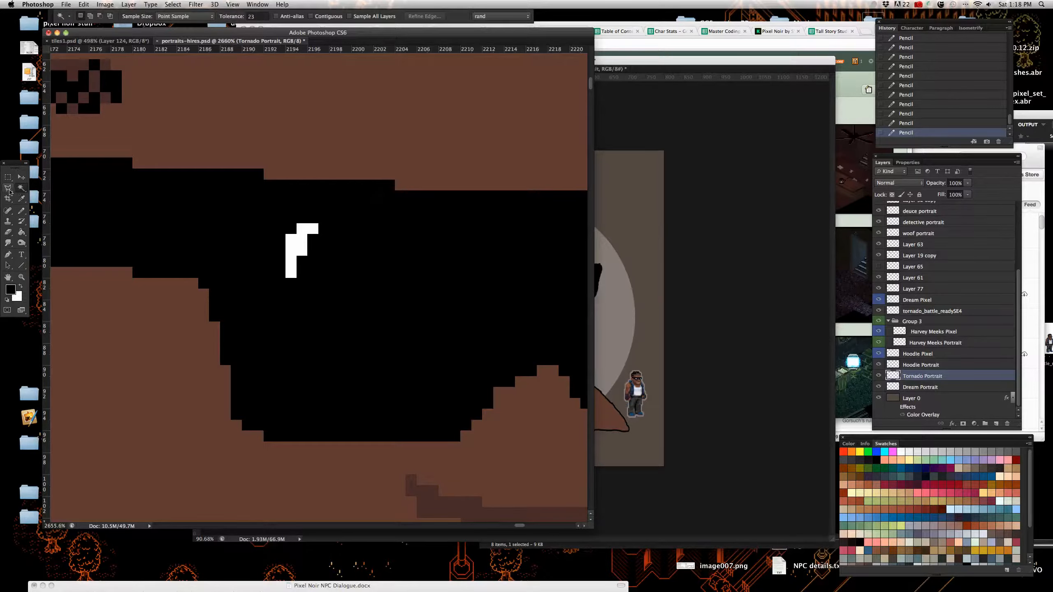
mouse_move(9, 188)
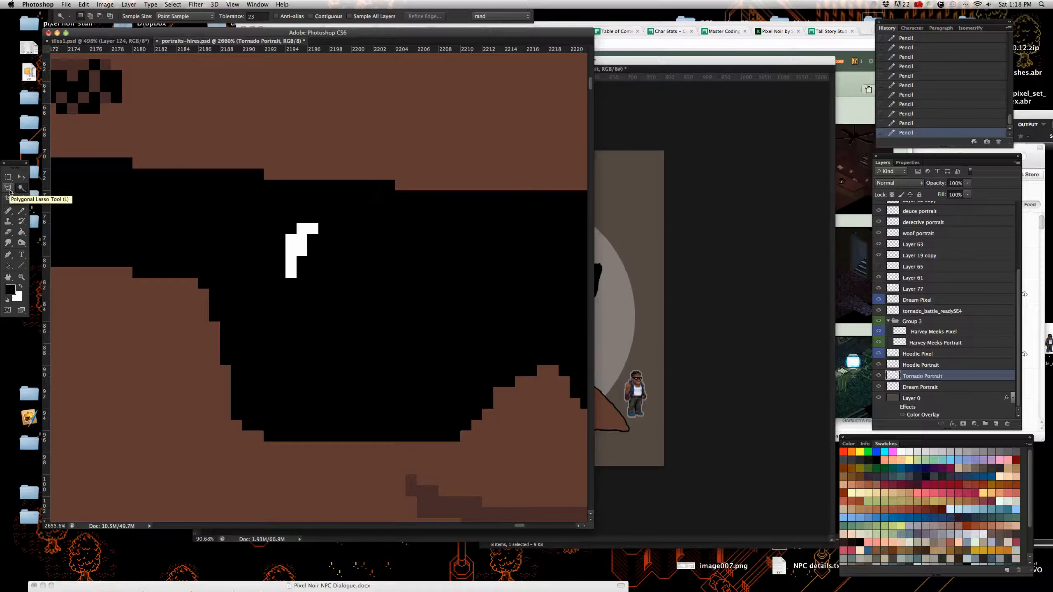
mouse_move(307, 240)
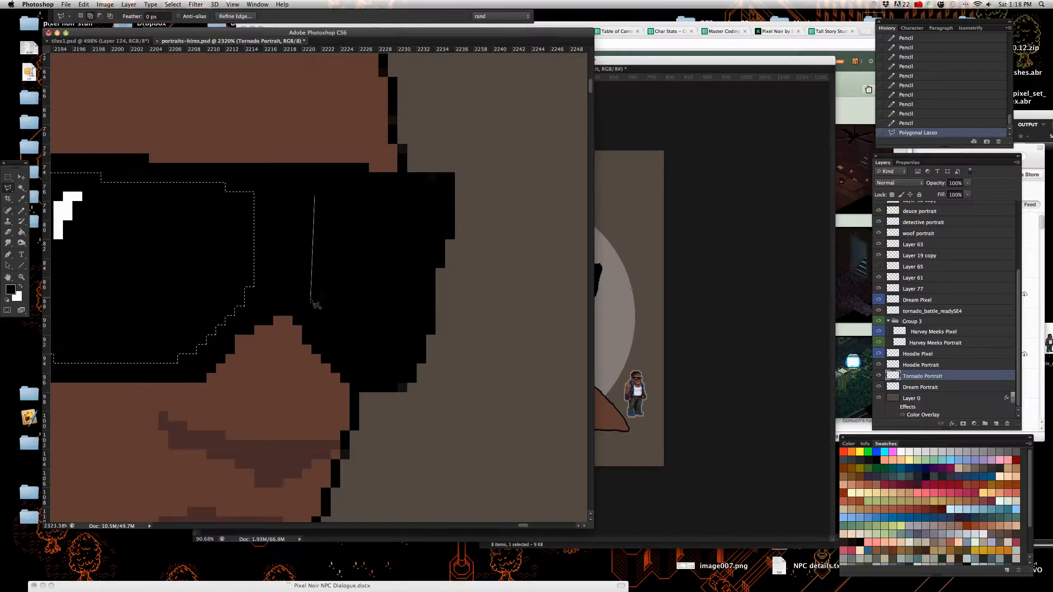
left_click(373, 373)
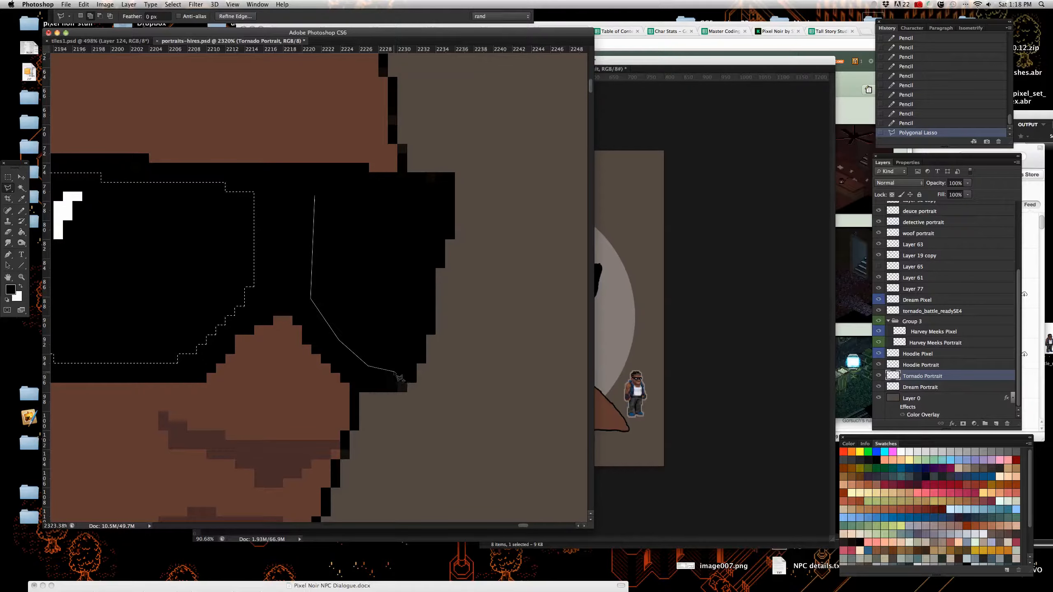
left_click(437, 203)
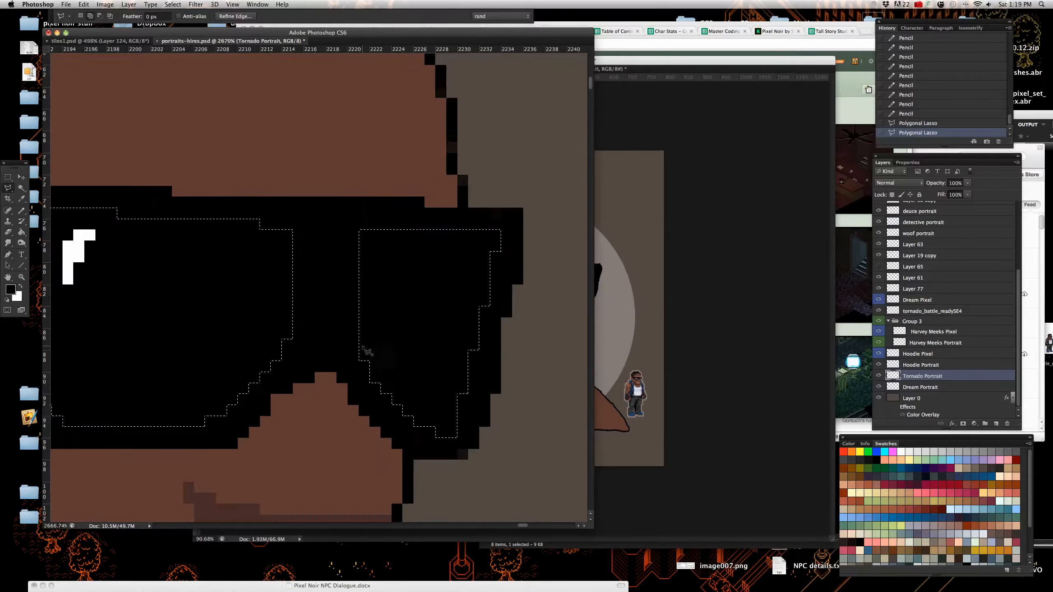
left_click(353, 229)
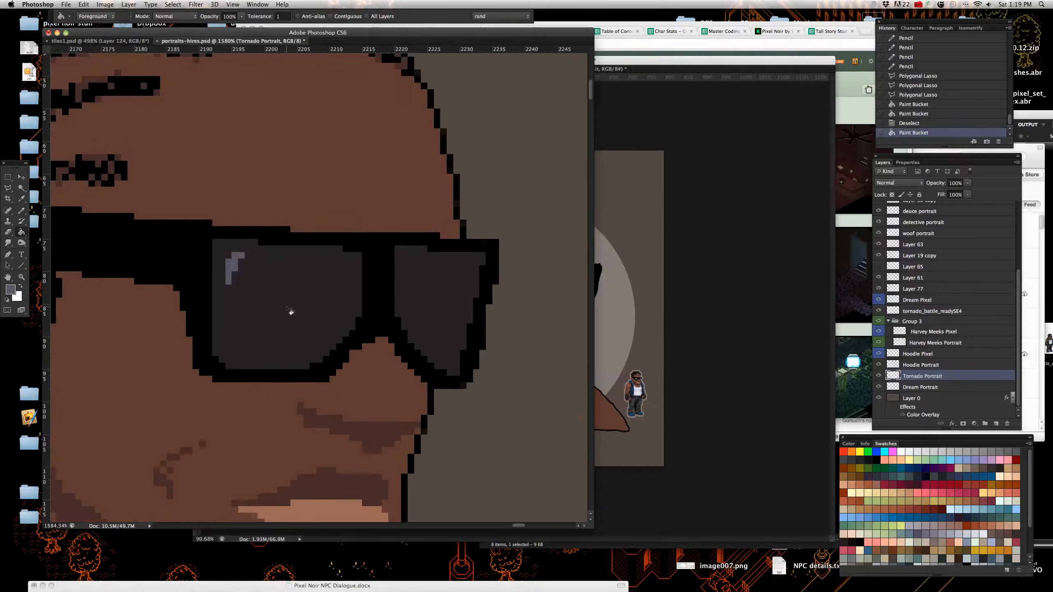
Step: Fill the lenses dark grey and paint the black sunglasses frame with a glint
left_click(9, 198)
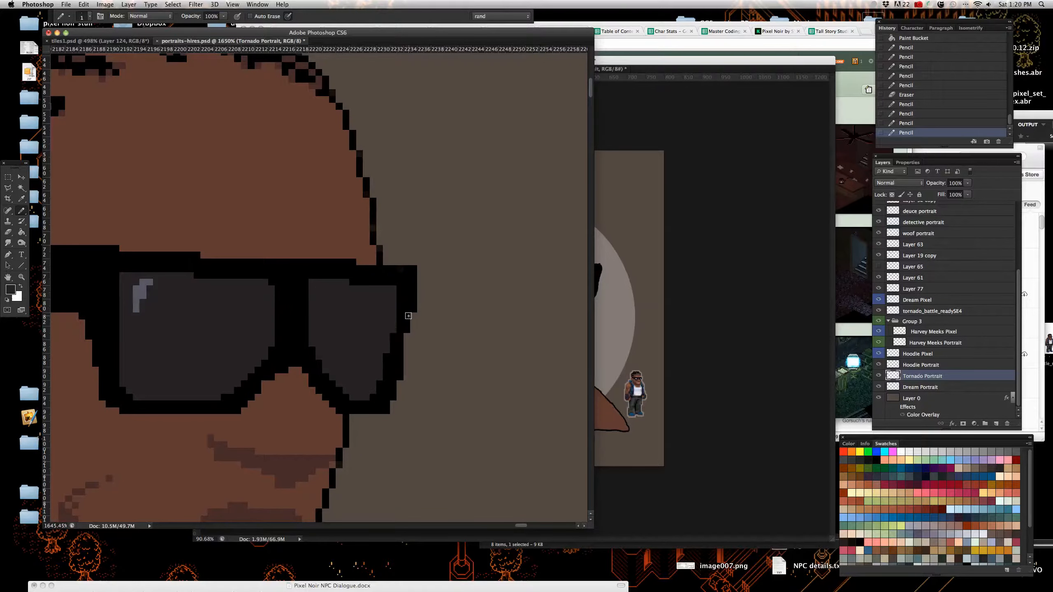
mouse_move(376, 356)
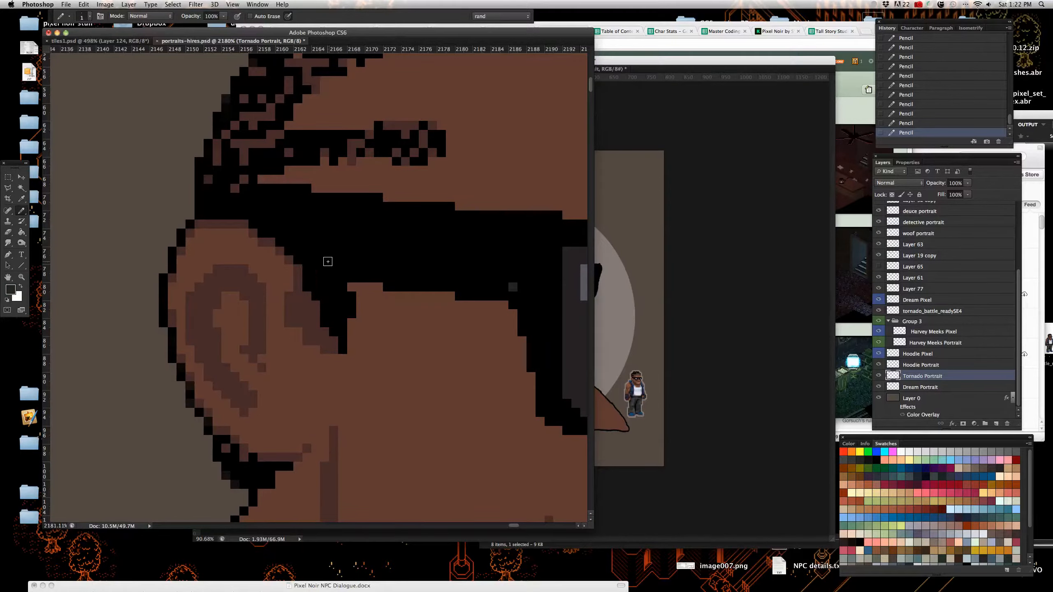
mouse_move(302, 255)
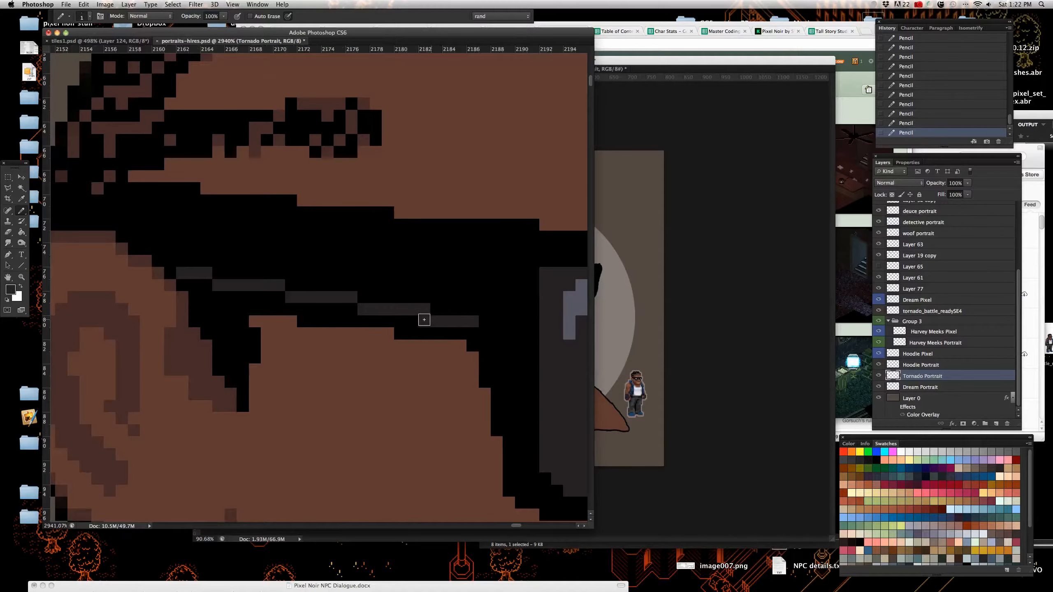
mouse_move(345, 307)
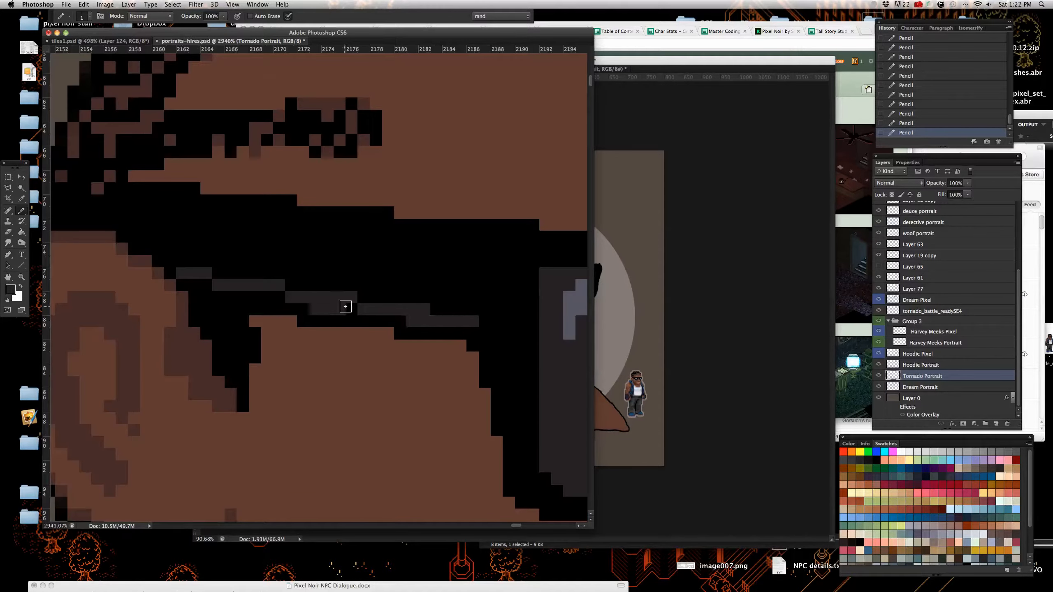
mouse_move(217, 281)
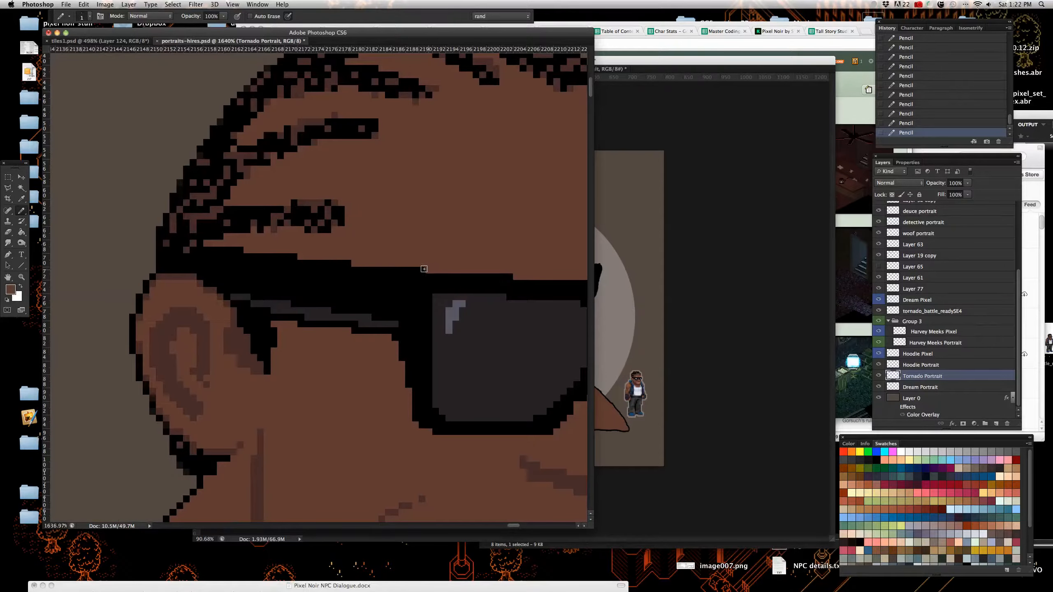
mouse_move(197, 246)
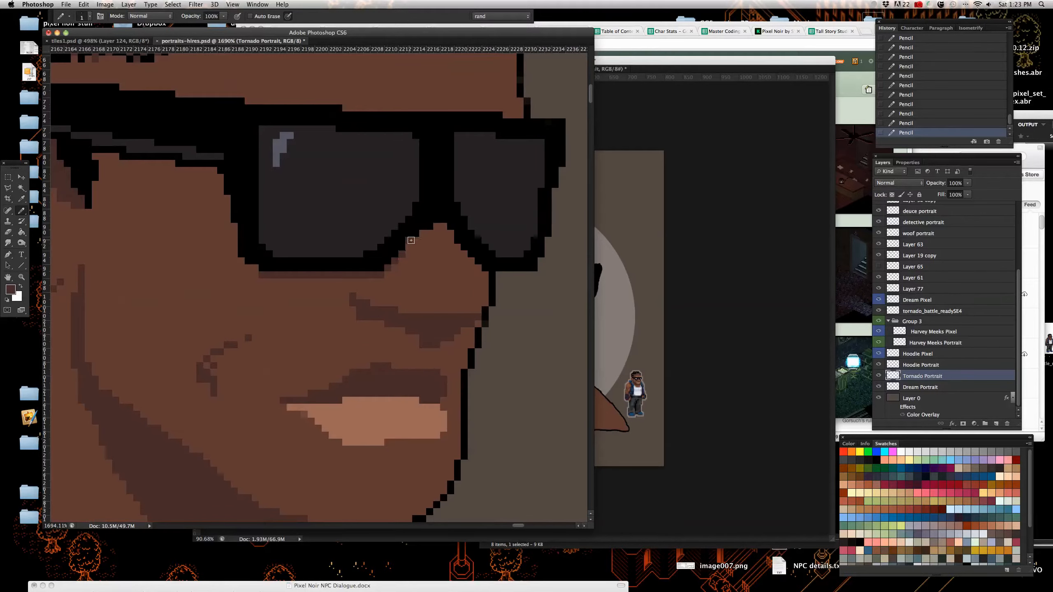
mouse_move(429, 234)
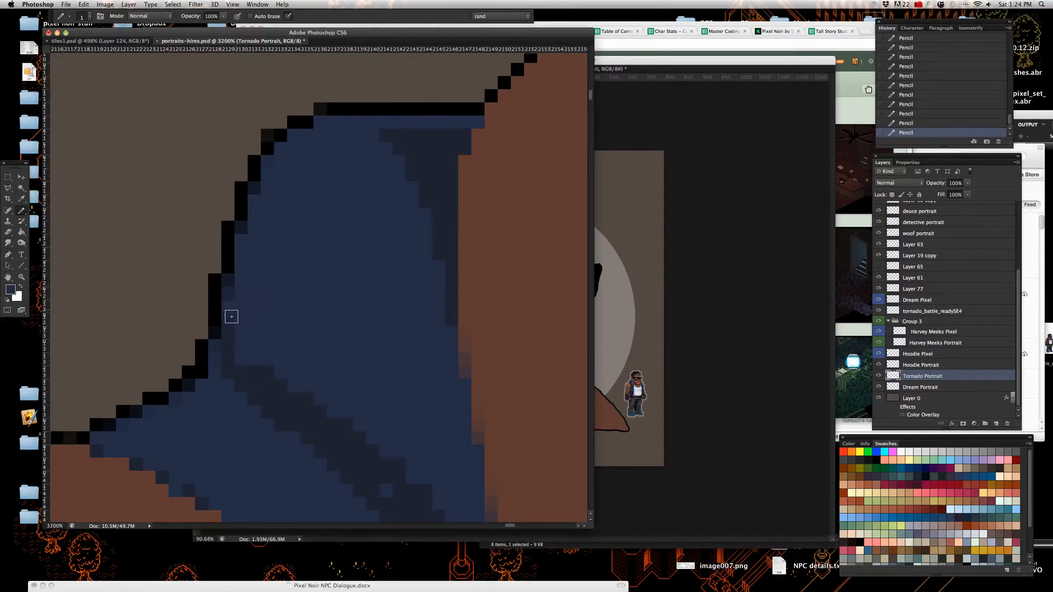
mouse_move(220, 348)
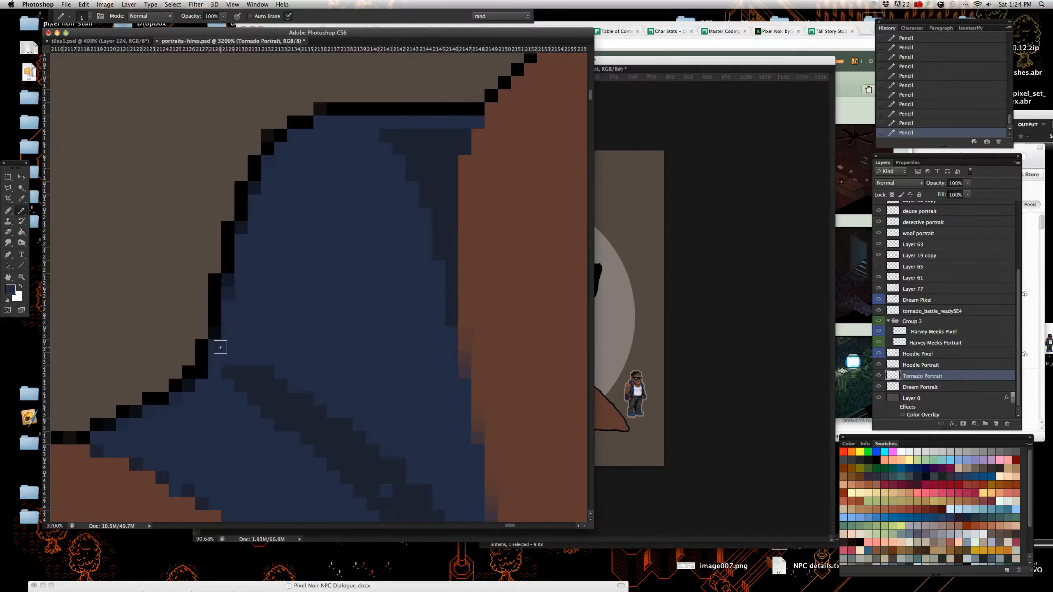
mouse_move(245, 231)
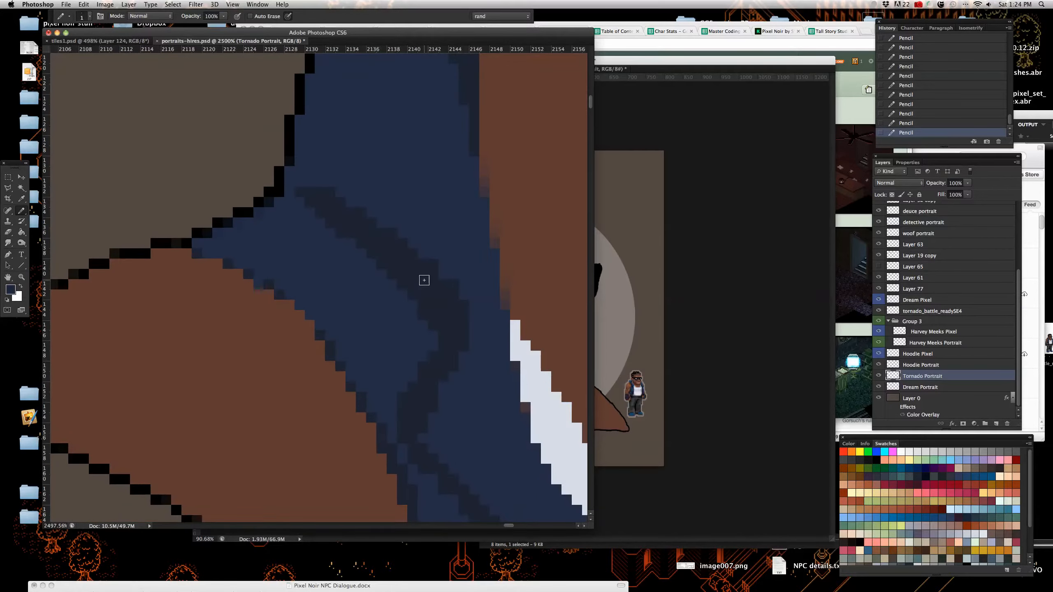
mouse_move(302, 317)
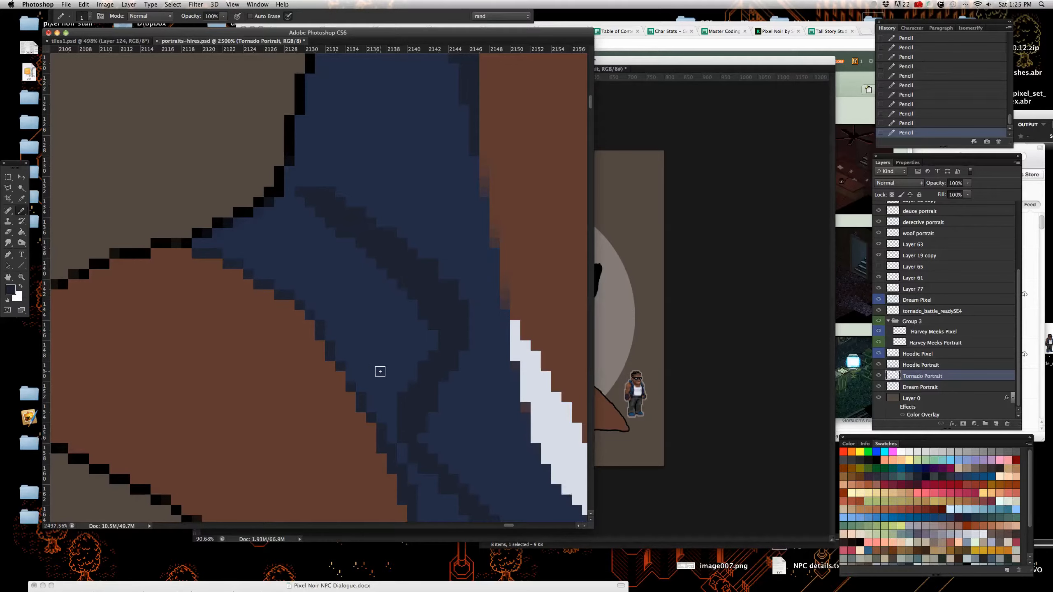
Step: Repaint the vest's dark blue fold shading and shoulder outline pixels
scroll("down", 3)
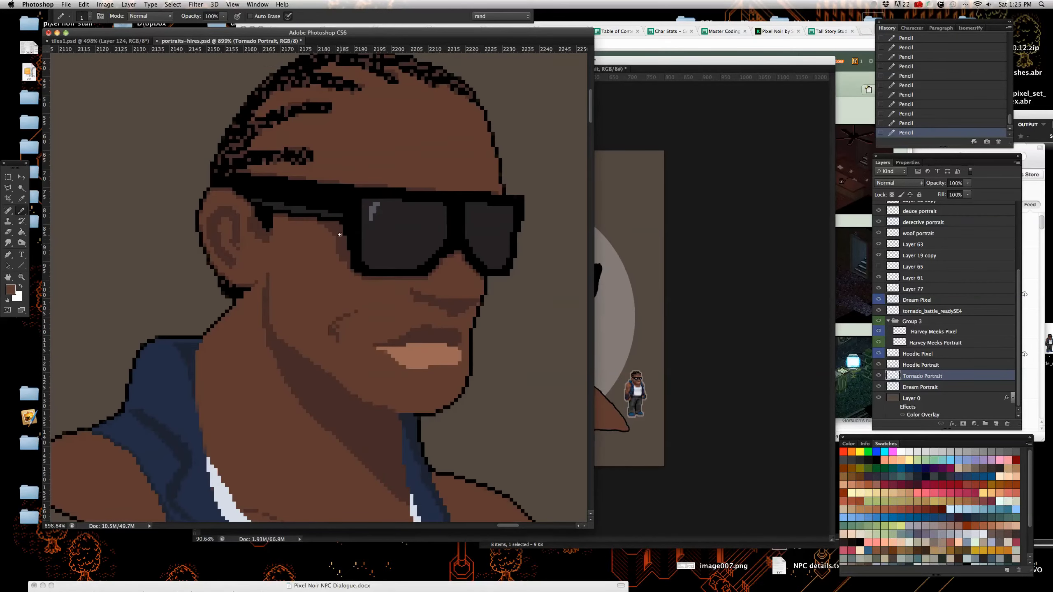
scroll("down", 3)
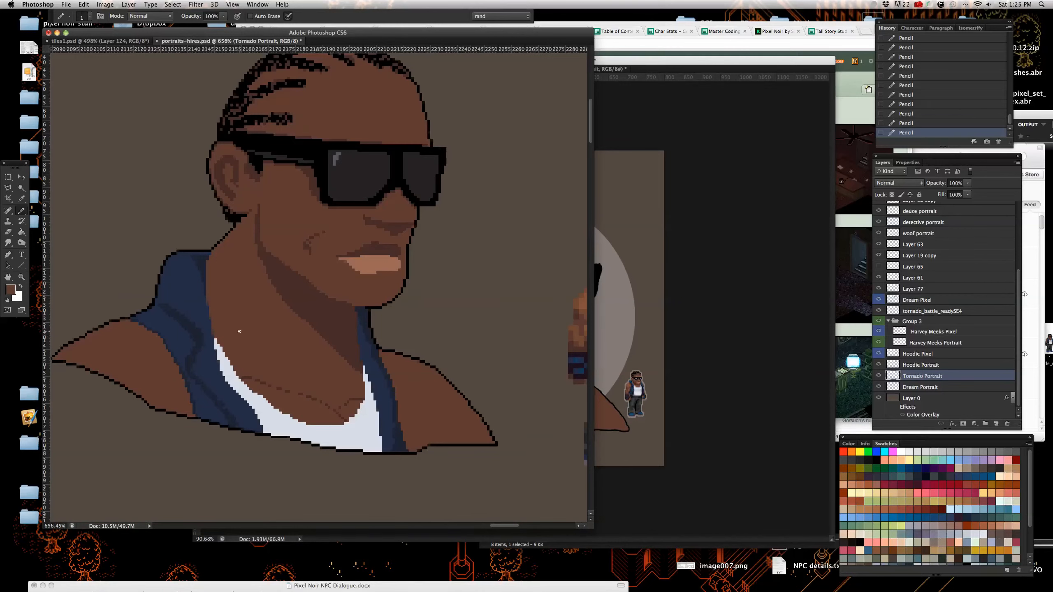
mouse_move(148, 191)
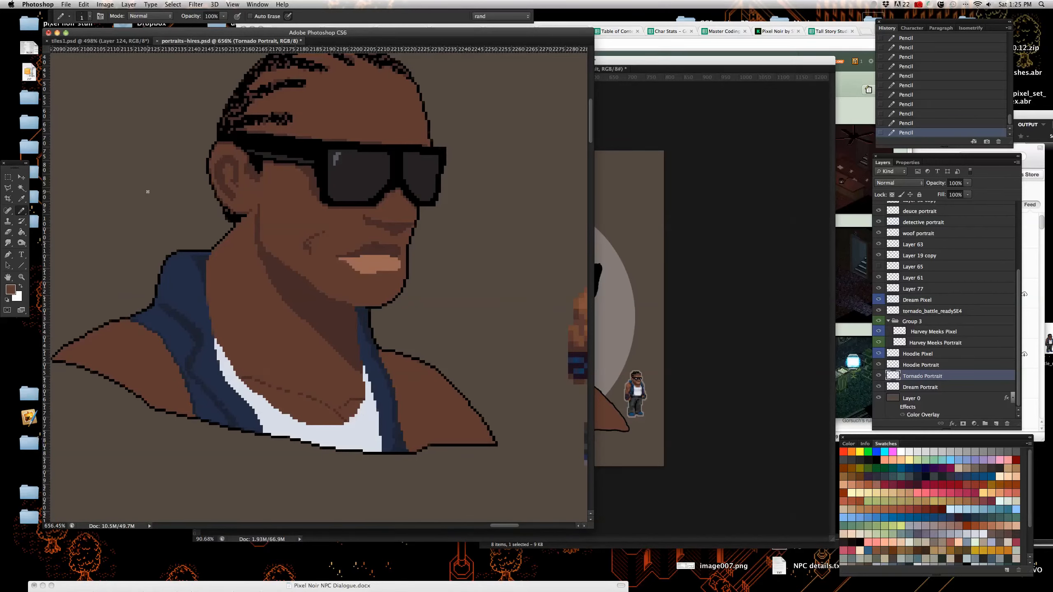
mouse_move(790, 146)
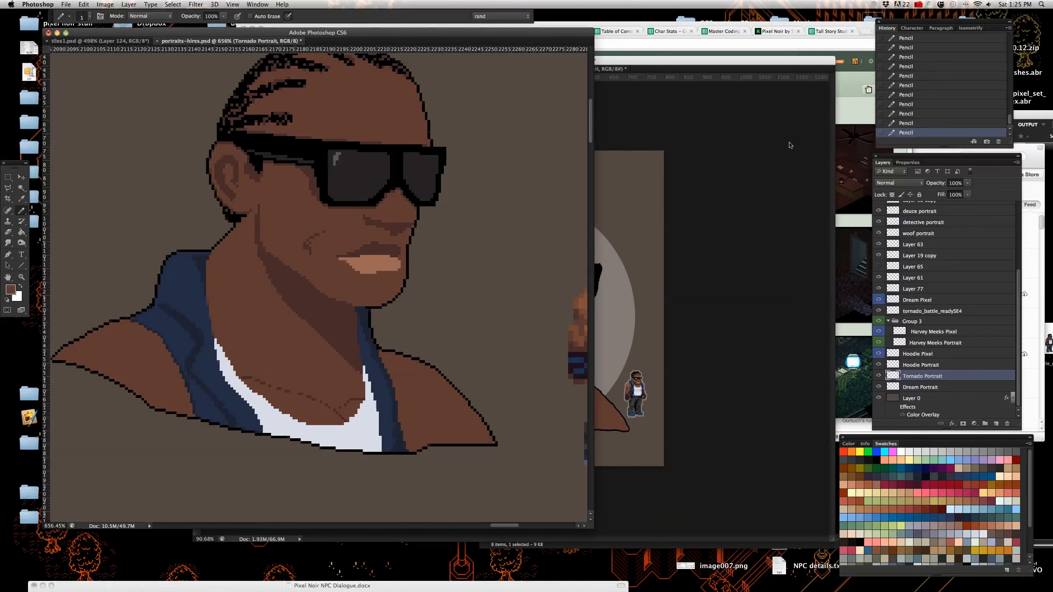
mouse_move(744, 141)
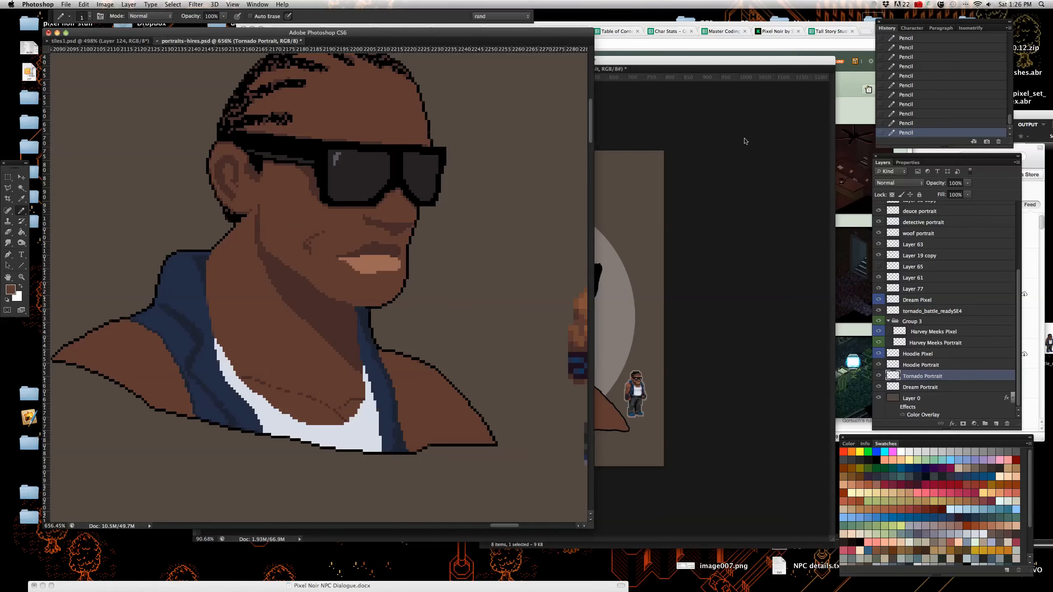
mouse_move(738, 134)
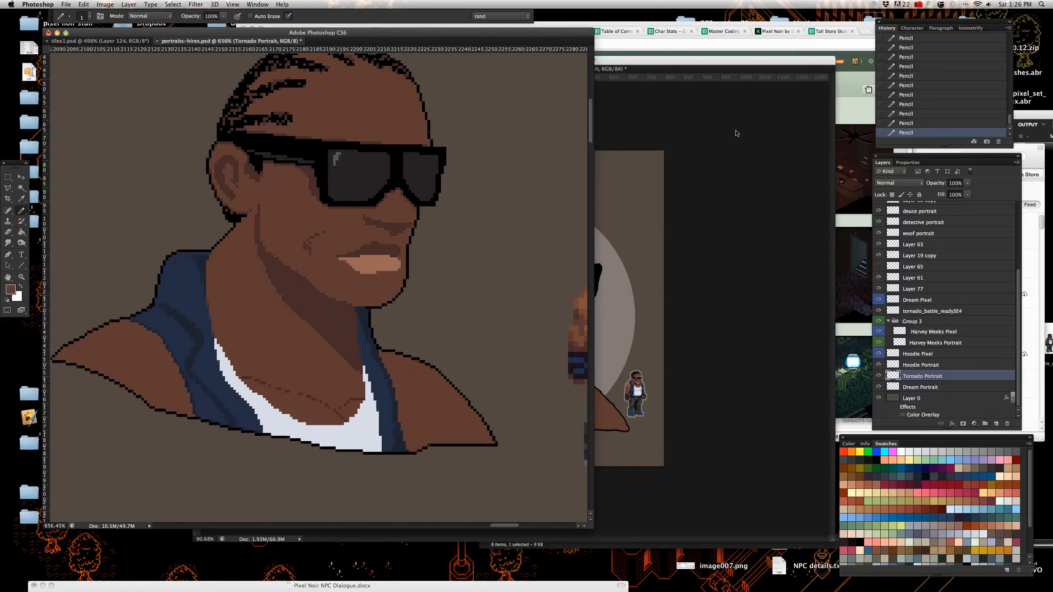
mouse_move(691, 130)
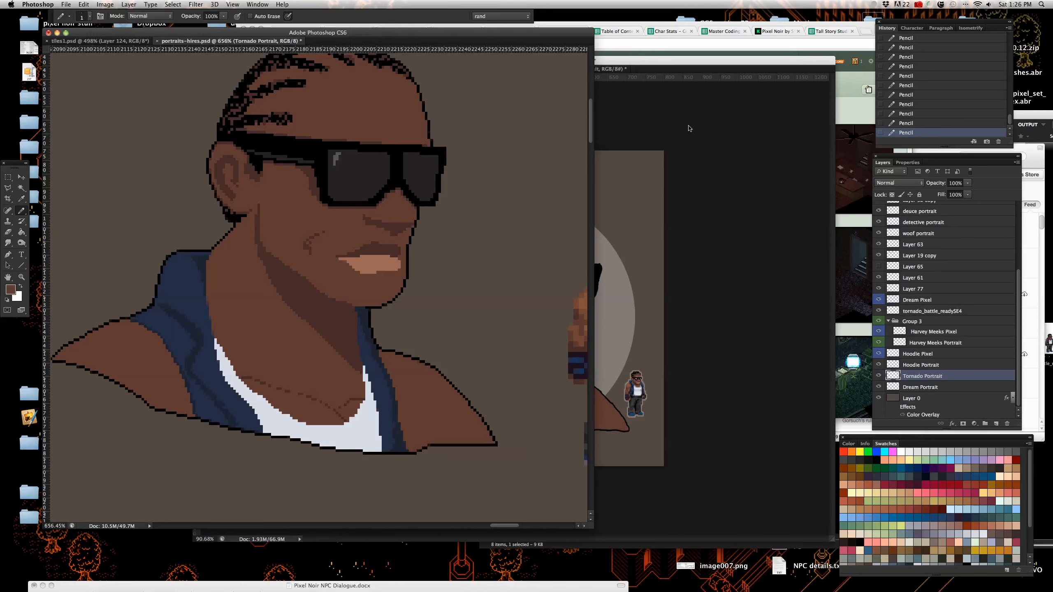
mouse_move(685, 124)
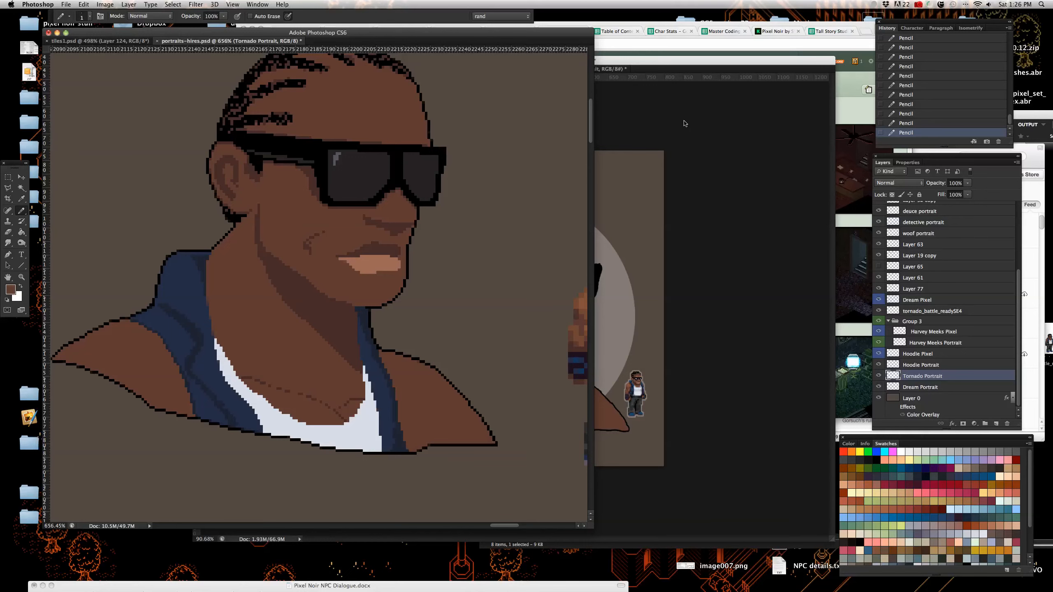